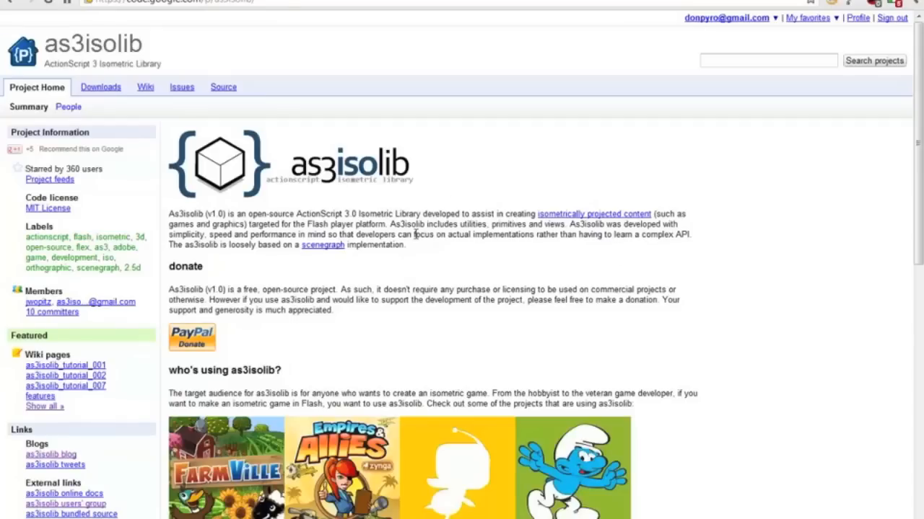
- Go to the as3isolib project's Source tab to show the SVN checkout command
left_click(223, 87)
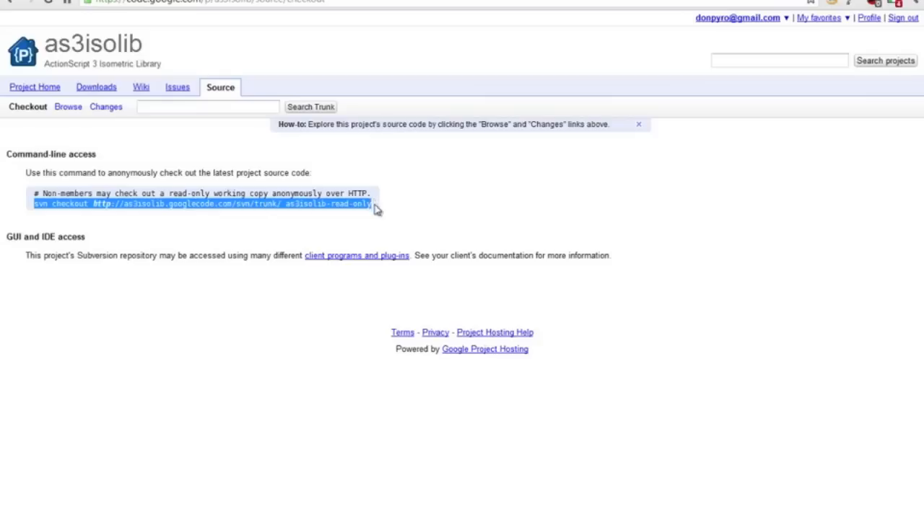
mouse_move(476, 278)
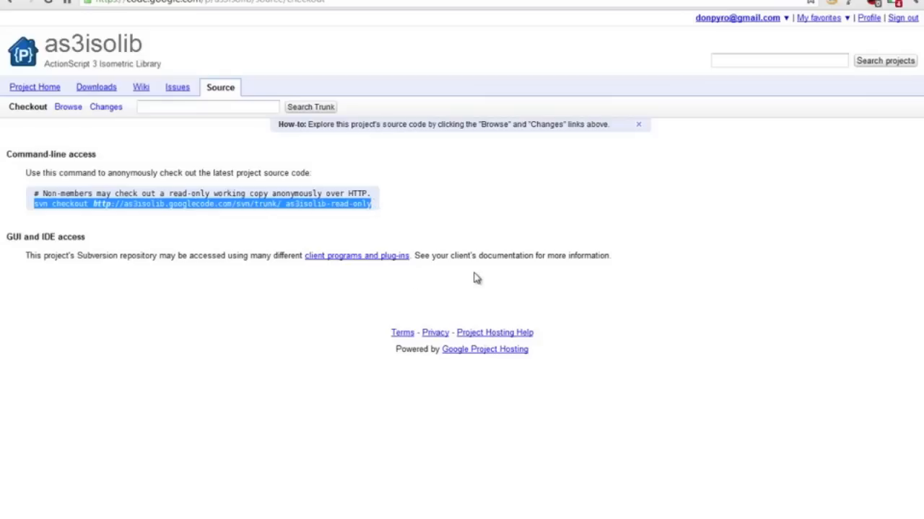
mouse_move(357, 264)
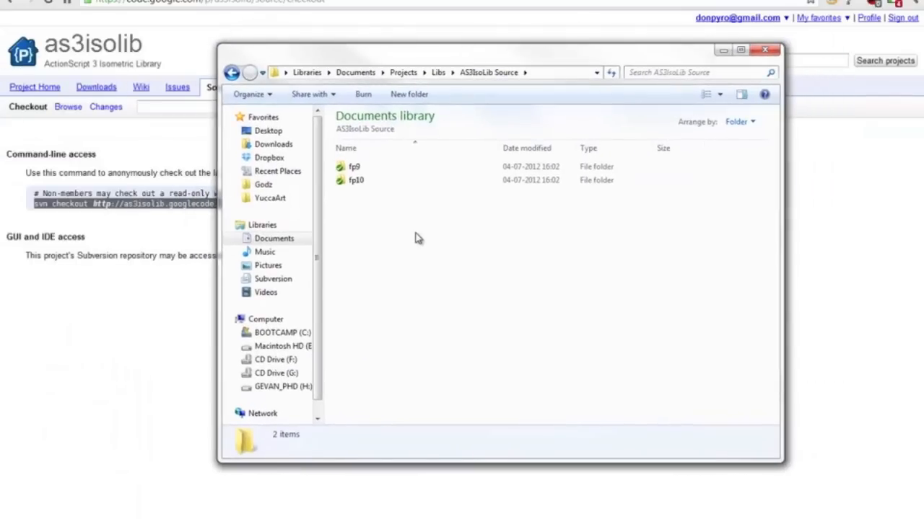
- Browse into AS3IsoLib Source and open the fp10 folder
double_click(355, 179)
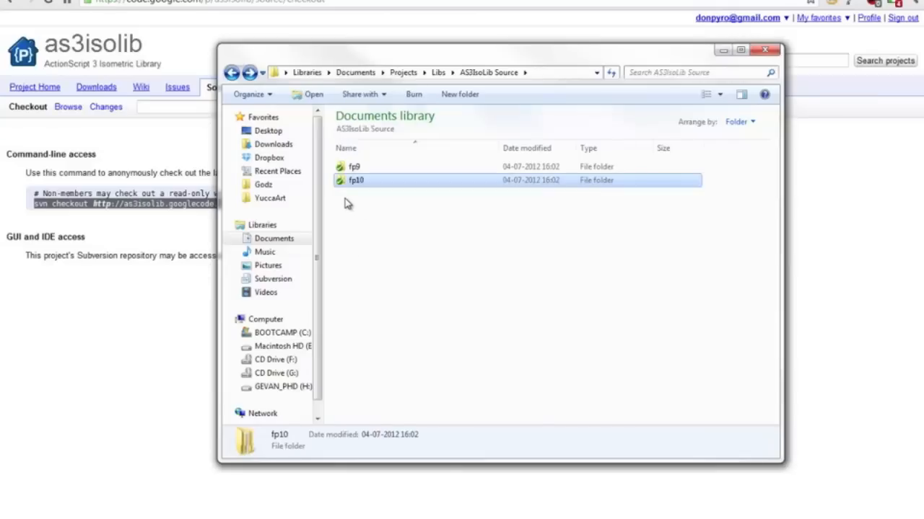
mouse_move(352, 182)
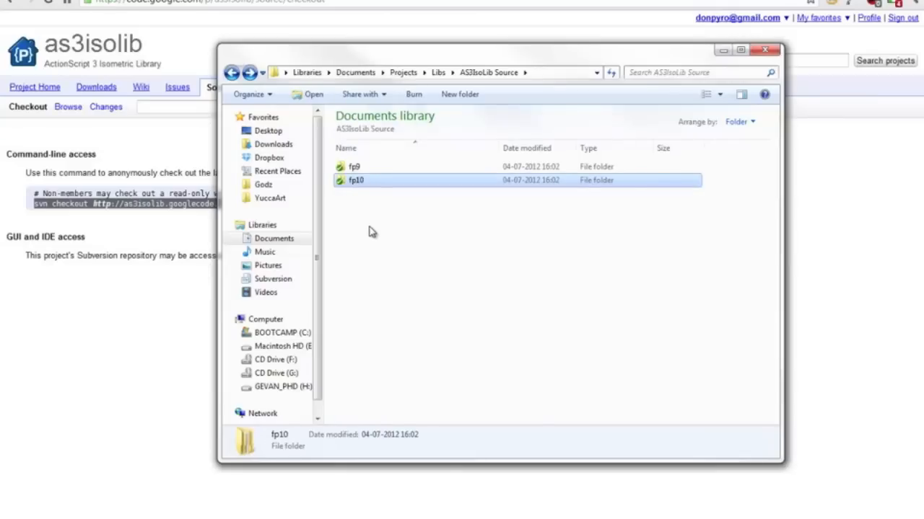
mouse_move(372, 187)
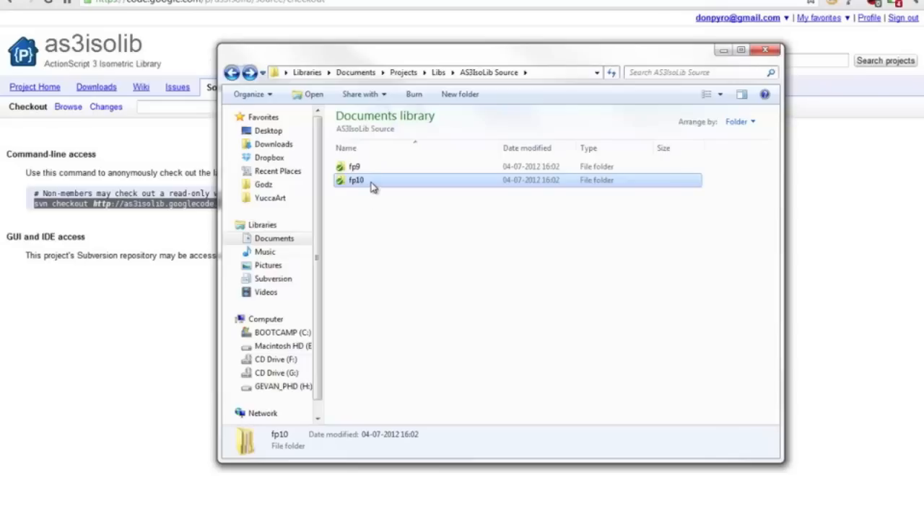
double_click(356, 180)
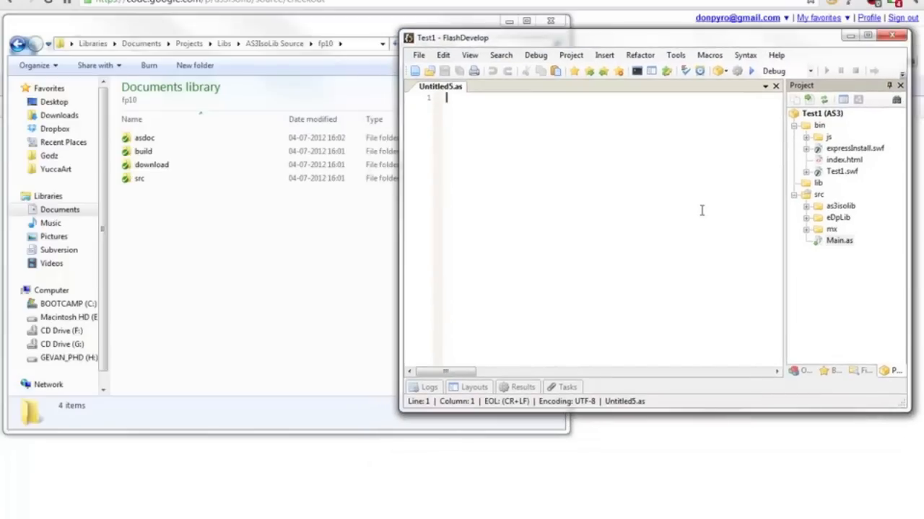
mouse_move(678, 217)
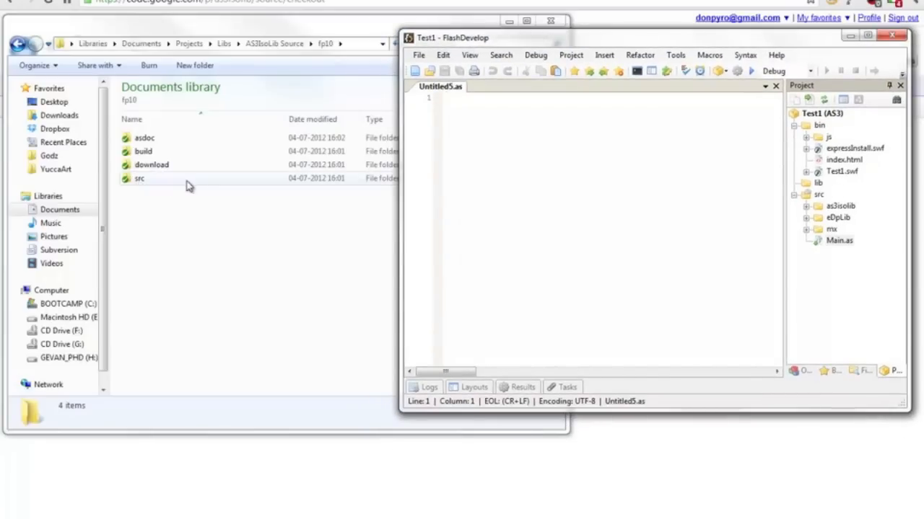
- Expand and collapse the as3isolib package under src, then open Main.as
double_click(139, 178)
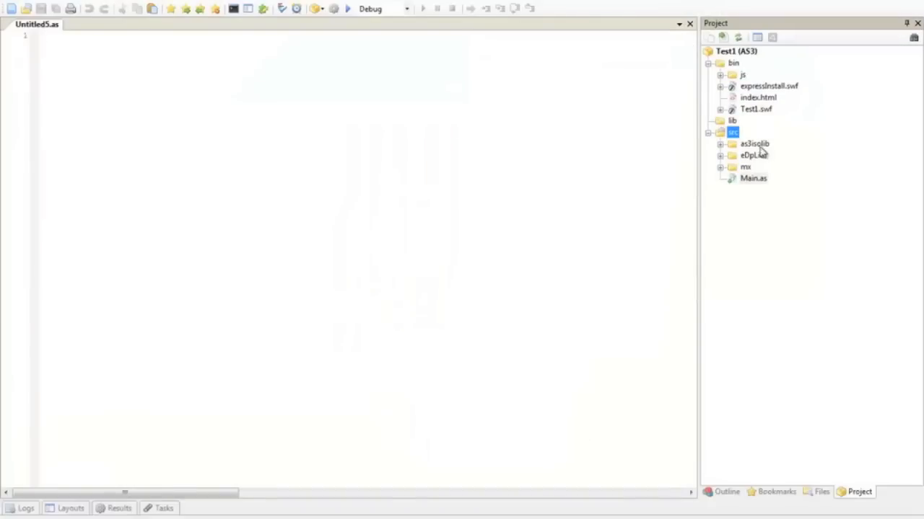
left_click(720, 144)
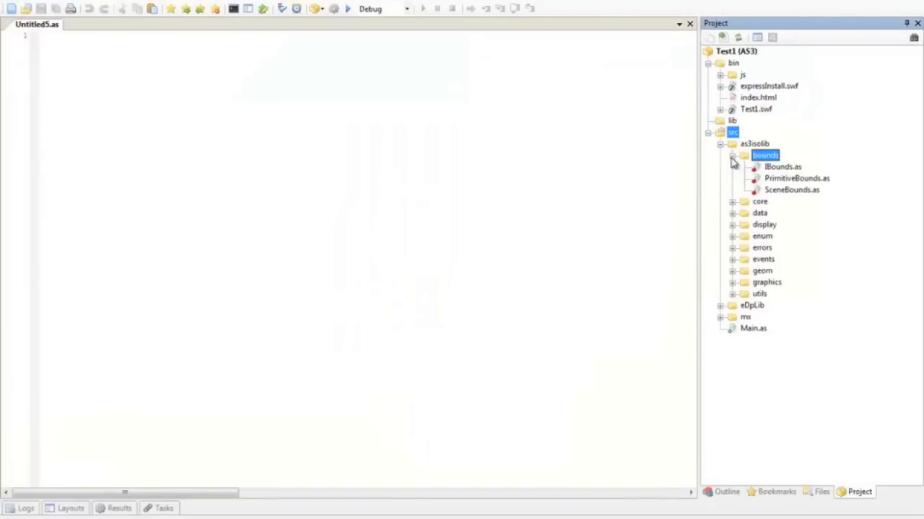
left_click(720, 143)
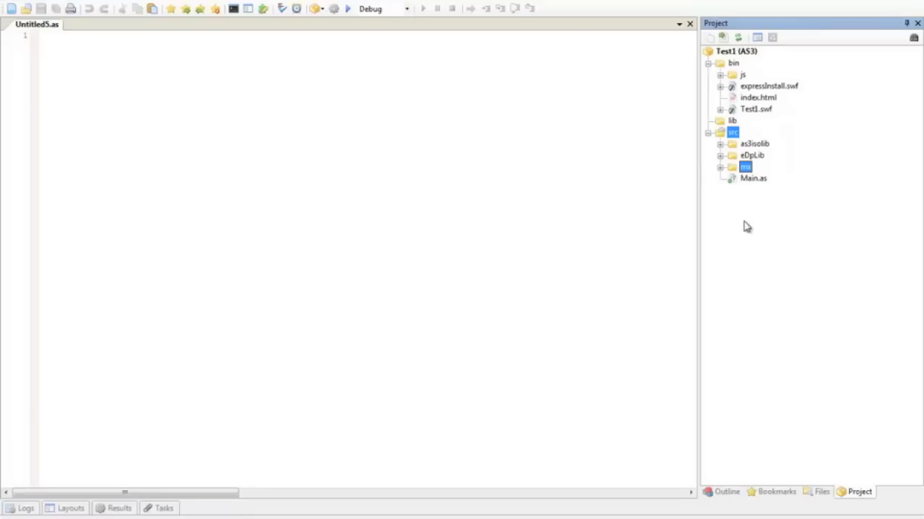
mouse_move(756, 186)
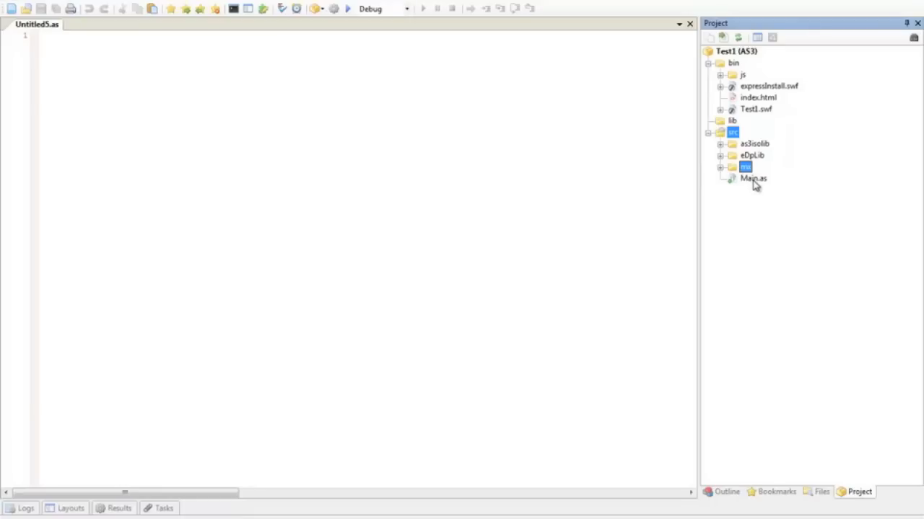
left_click(752, 179)
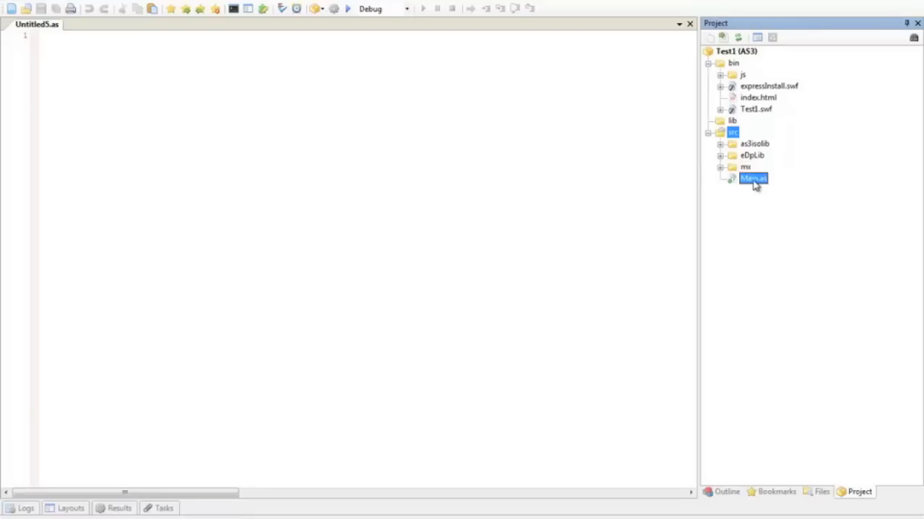
double_click(752, 178)
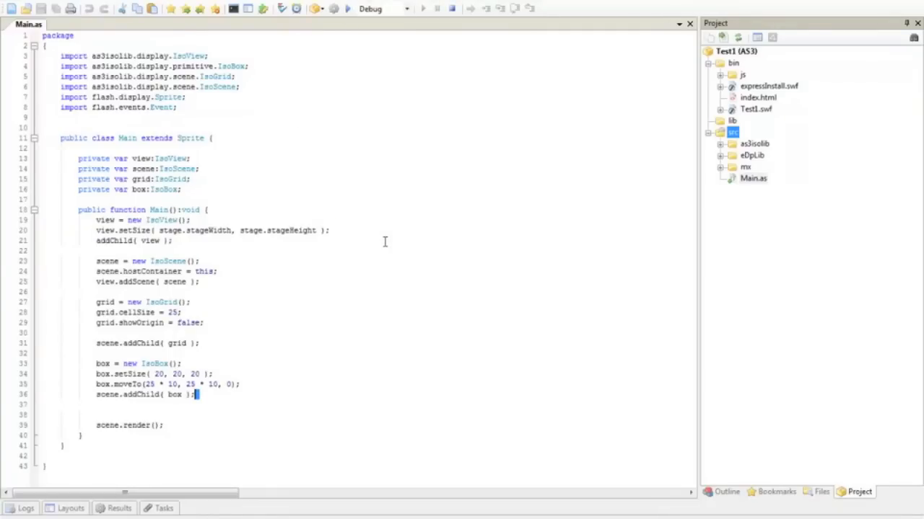
left_click(370, 9)
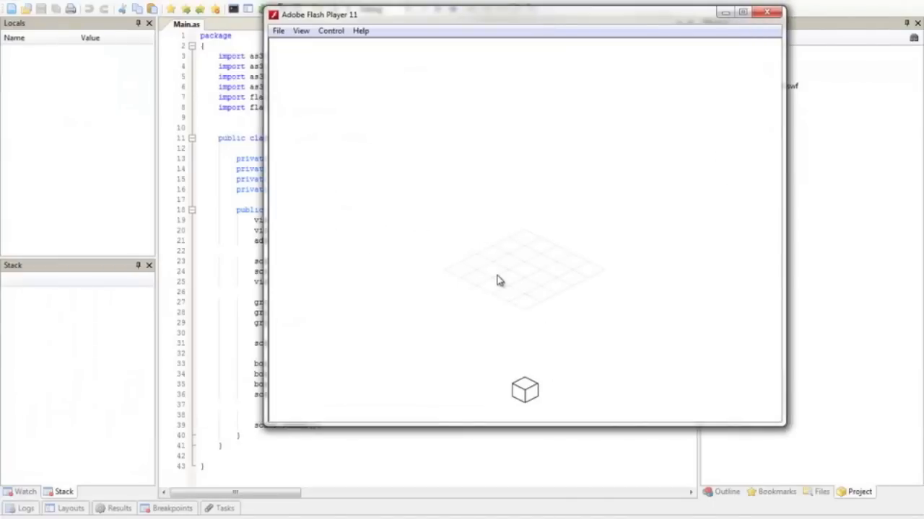
mouse_move(577, 407)
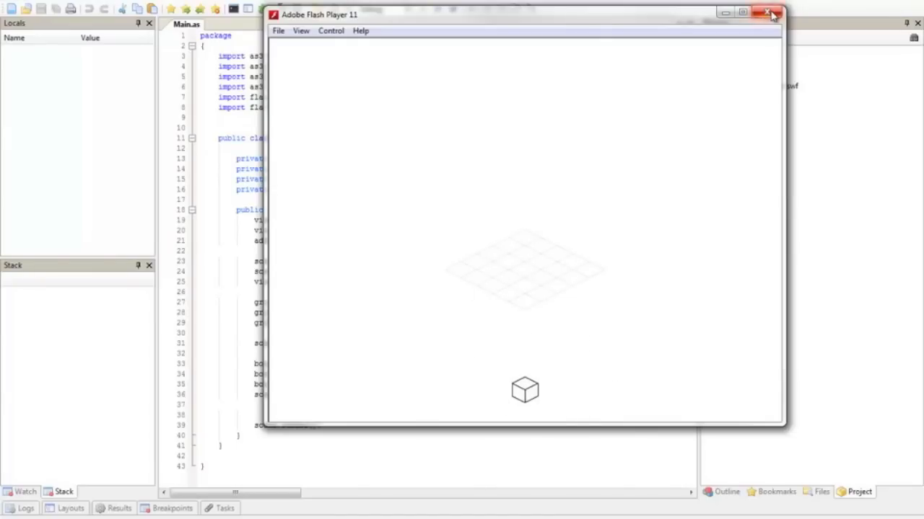
left_click(772, 13)
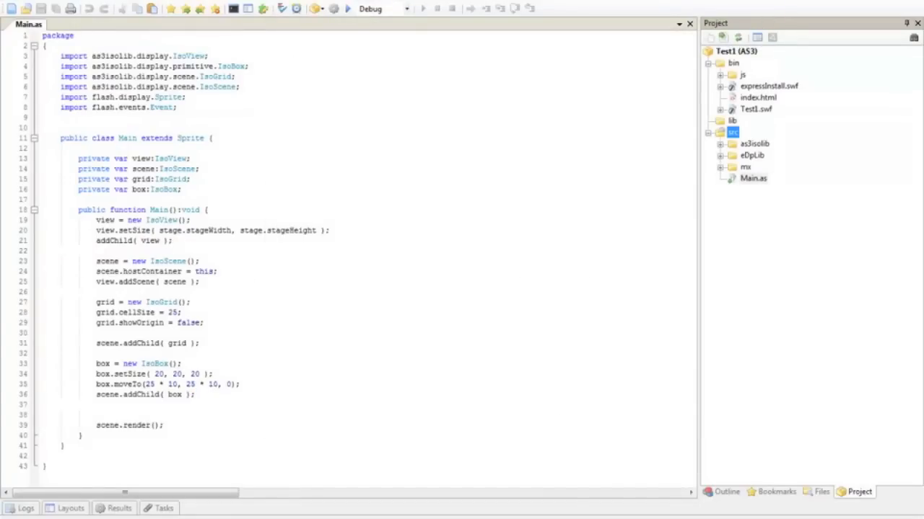
mouse_move(186, 292)
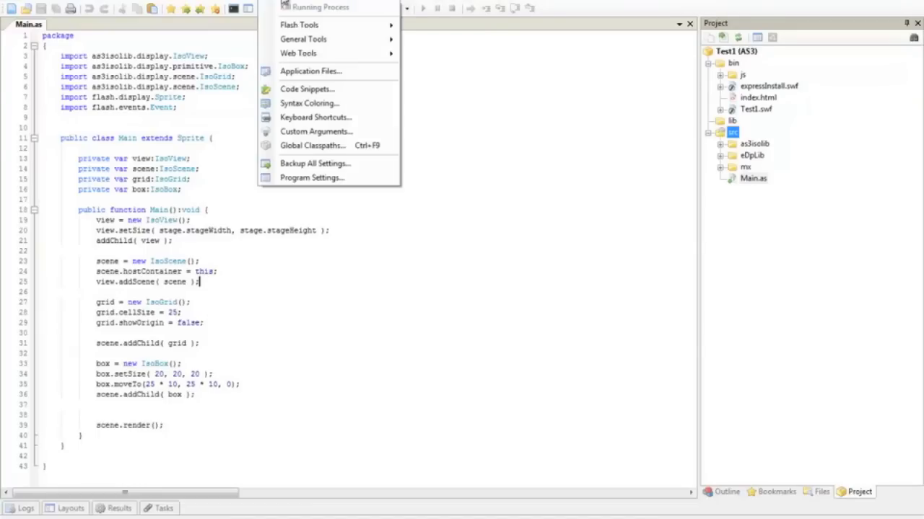
- Point the FlashViewer external player path at flashplayer_11_sa_debug.exe and close Settings
left_click(312, 177)
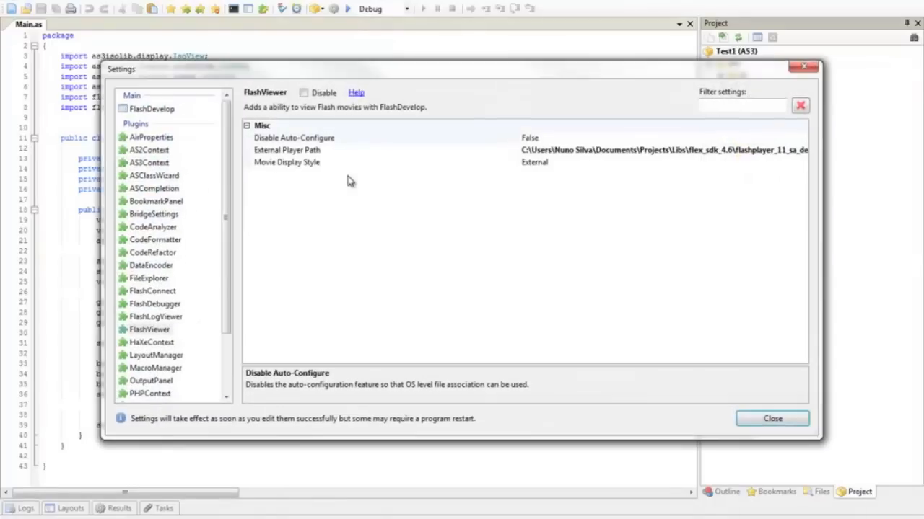
left_click(149, 329)
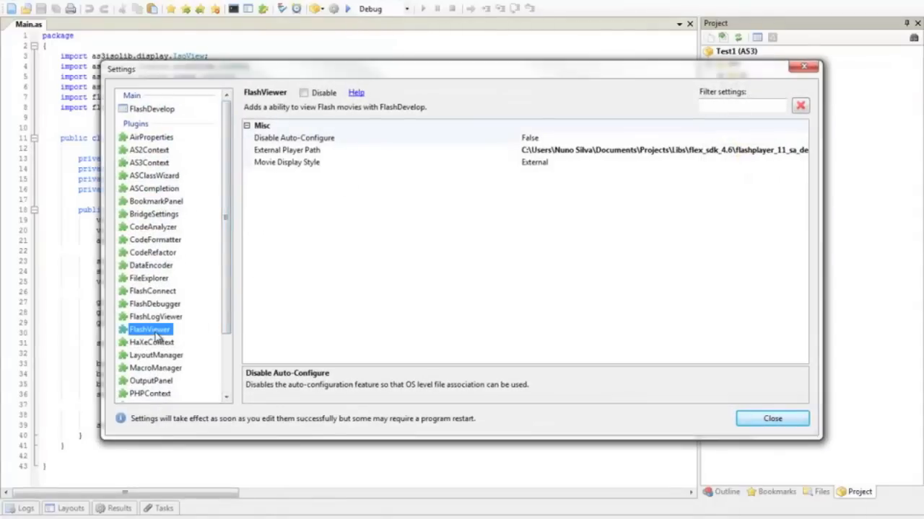
left_click(286, 150)
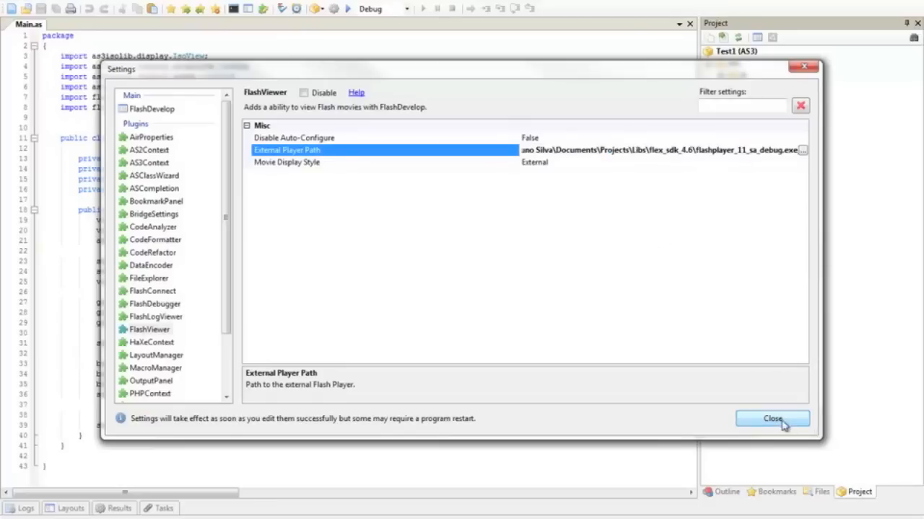
left_click(772, 419)
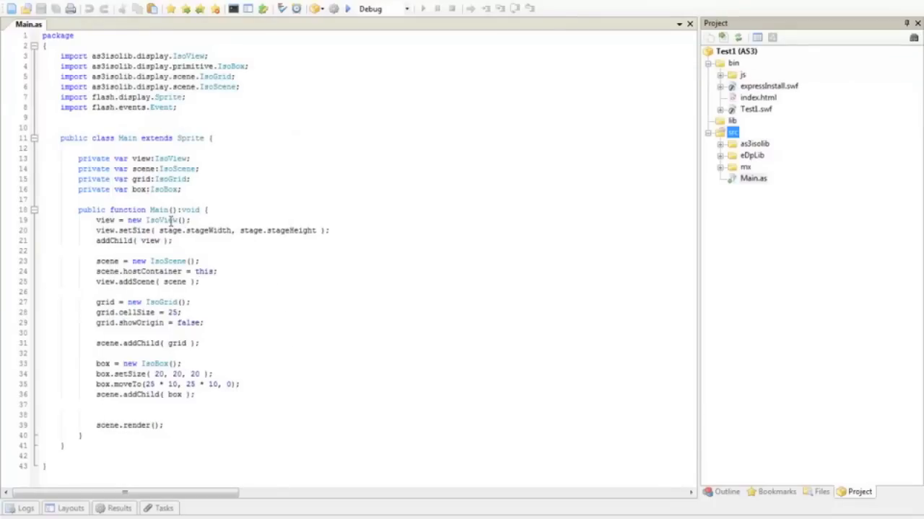
double_click(161, 220)
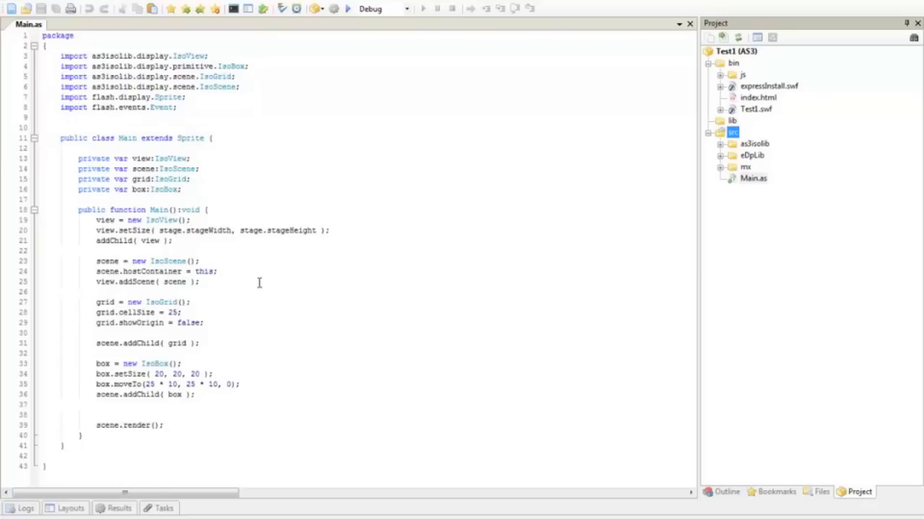
mouse_move(255, 278)
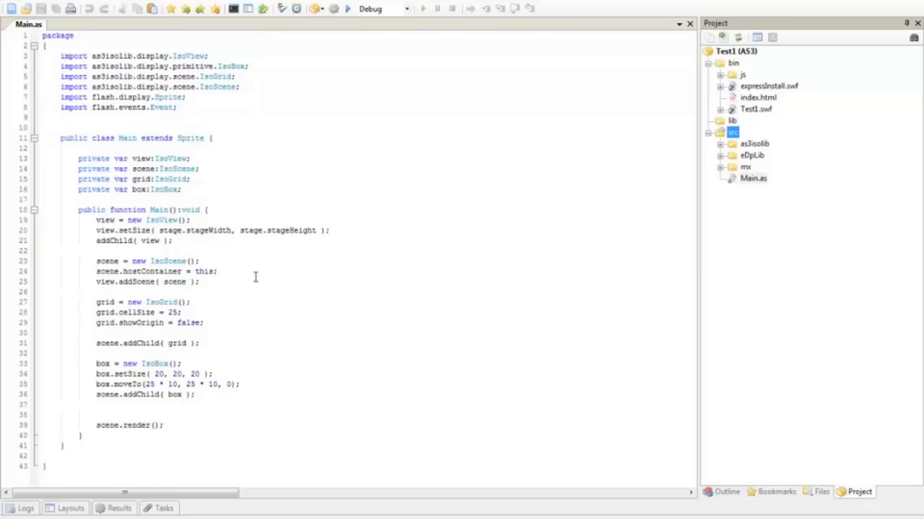
mouse_move(137, 230)
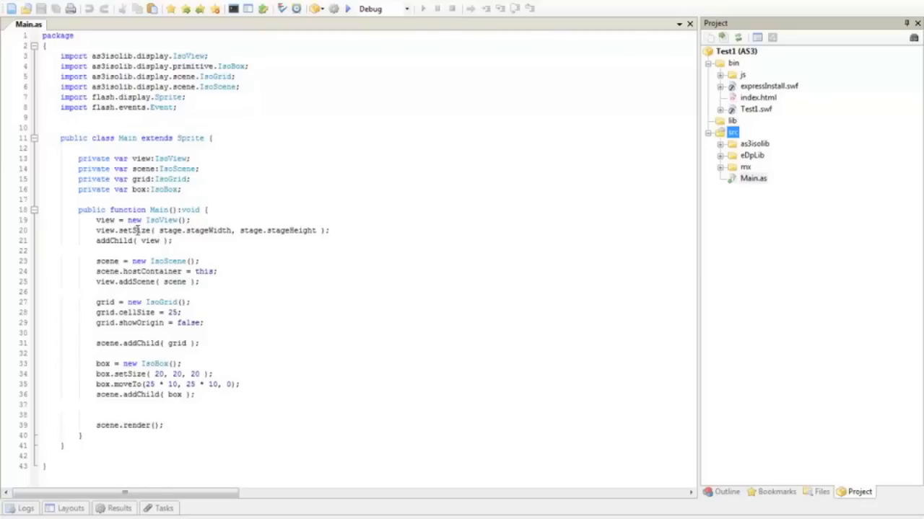
double_click(209, 230)
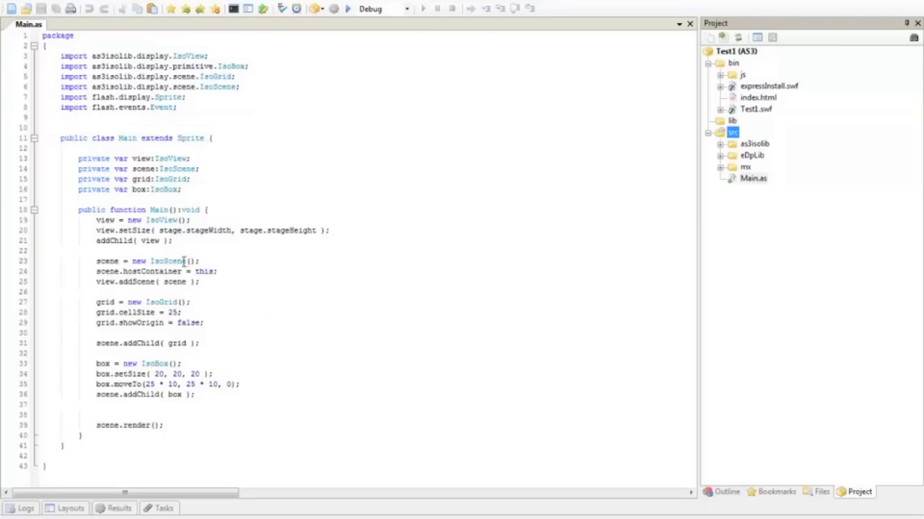
double_click(169, 261)
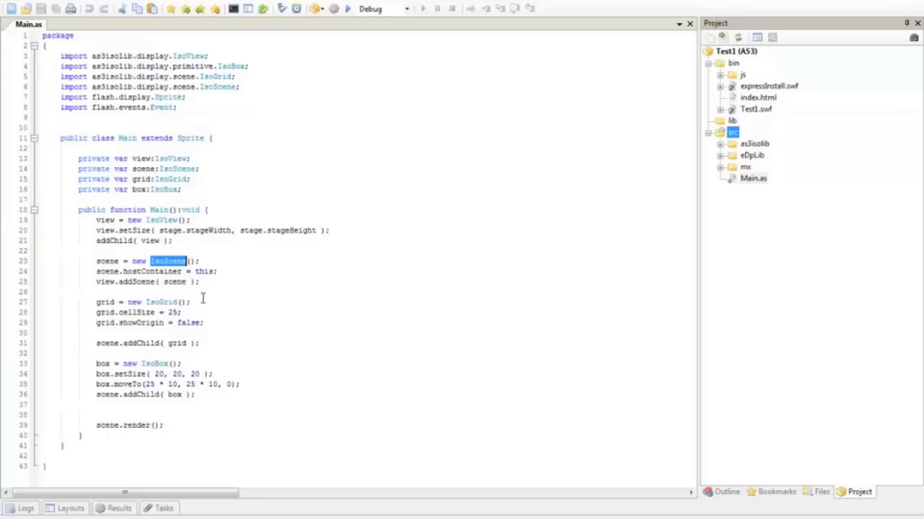
left_click(177, 261)
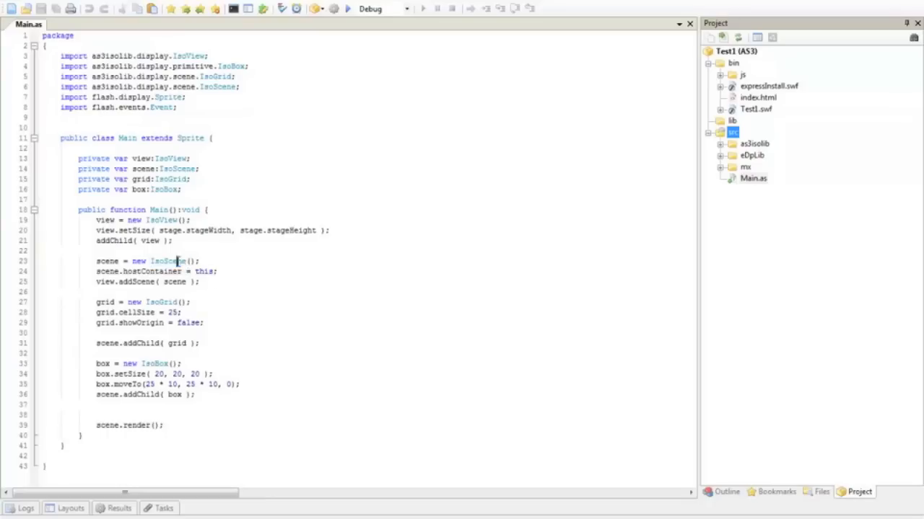
double_click(167, 260)
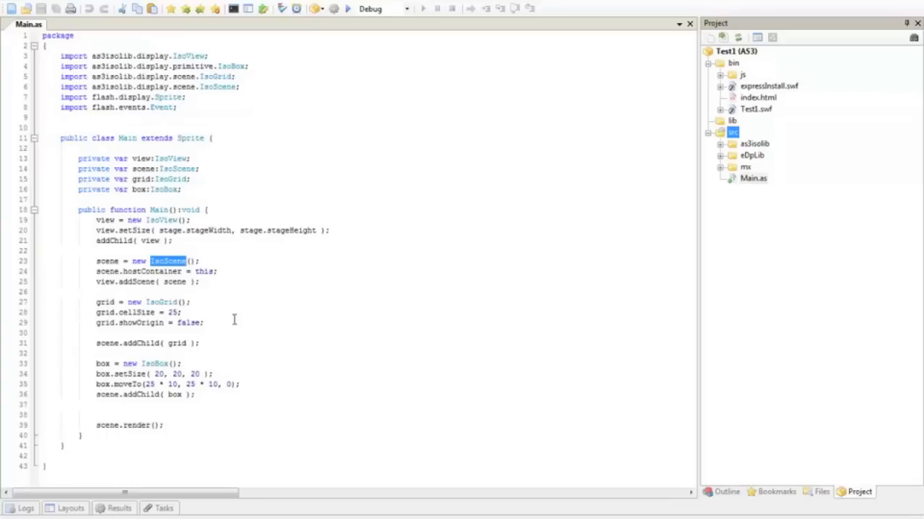
left_click(200, 260)
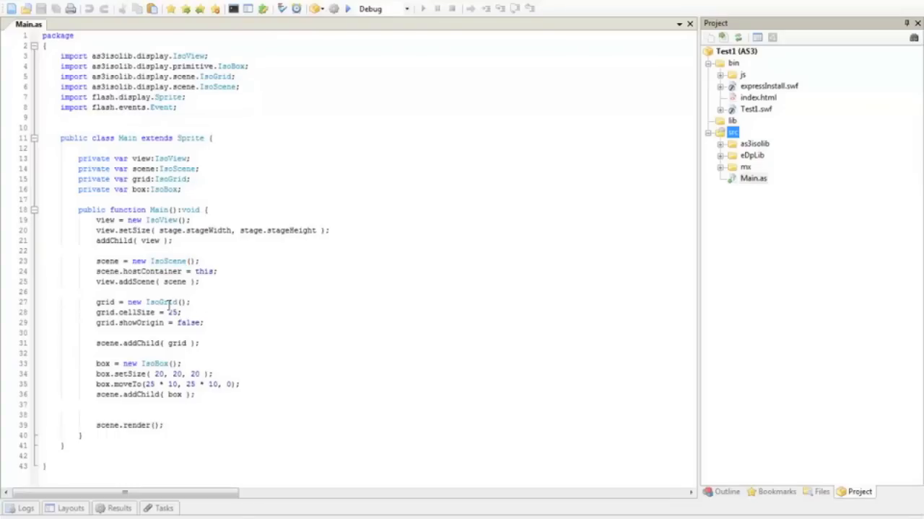
double_click(161, 301)
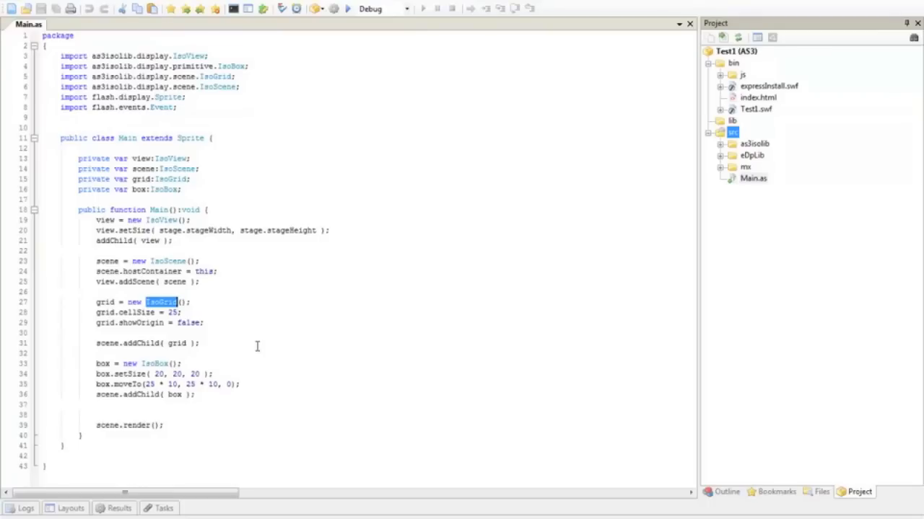
mouse_move(126, 368)
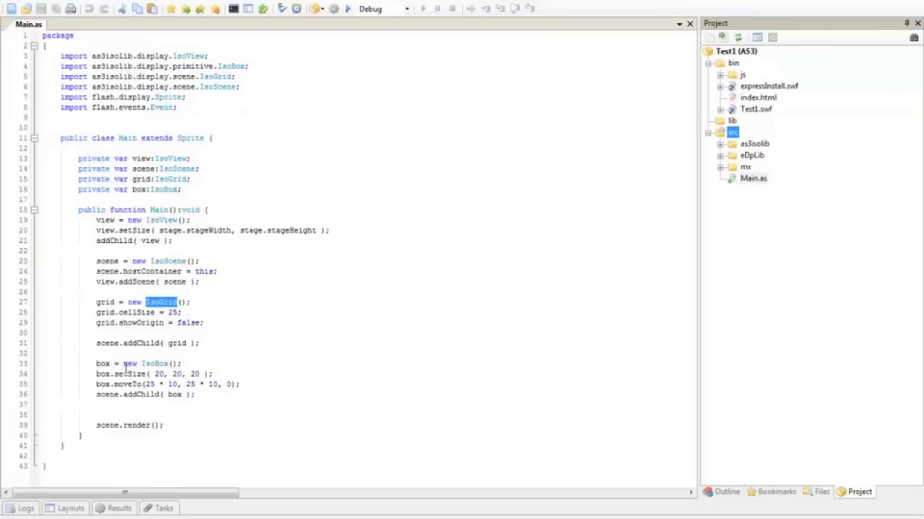
double_click(152, 364)
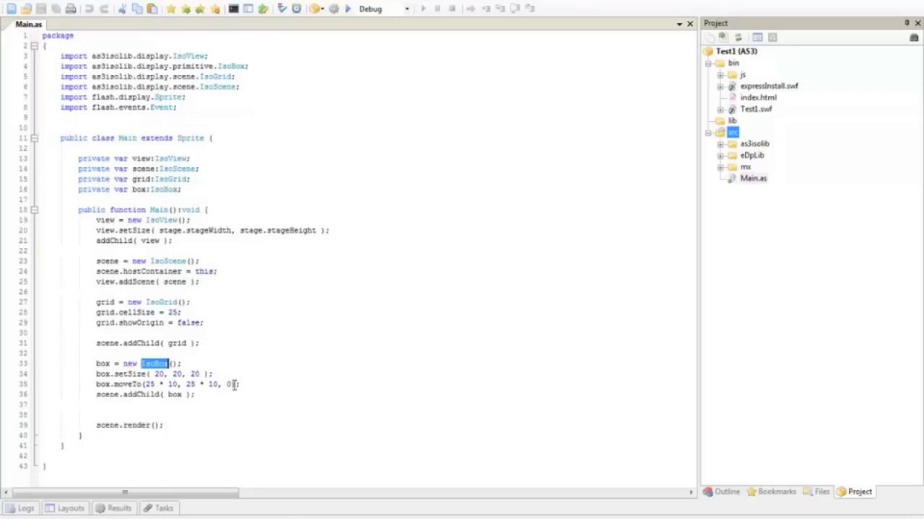
mouse_move(219, 395)
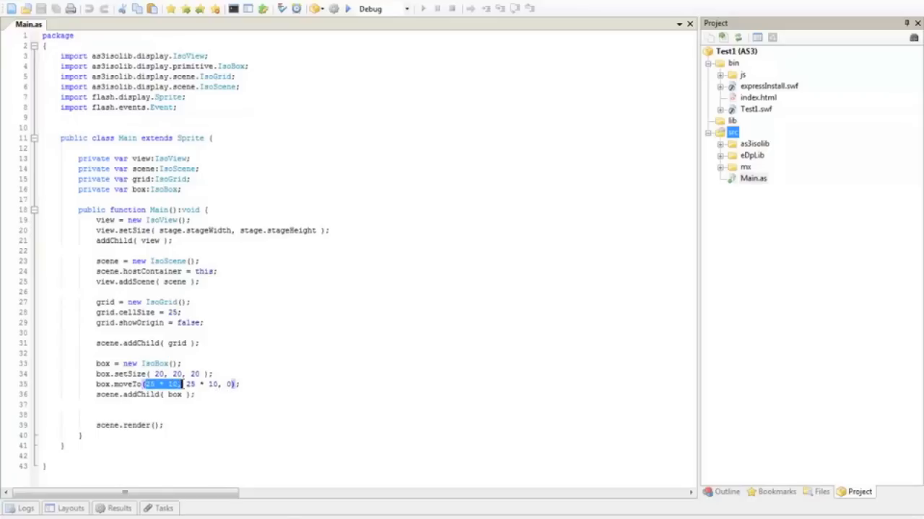
mouse_move(181, 389)
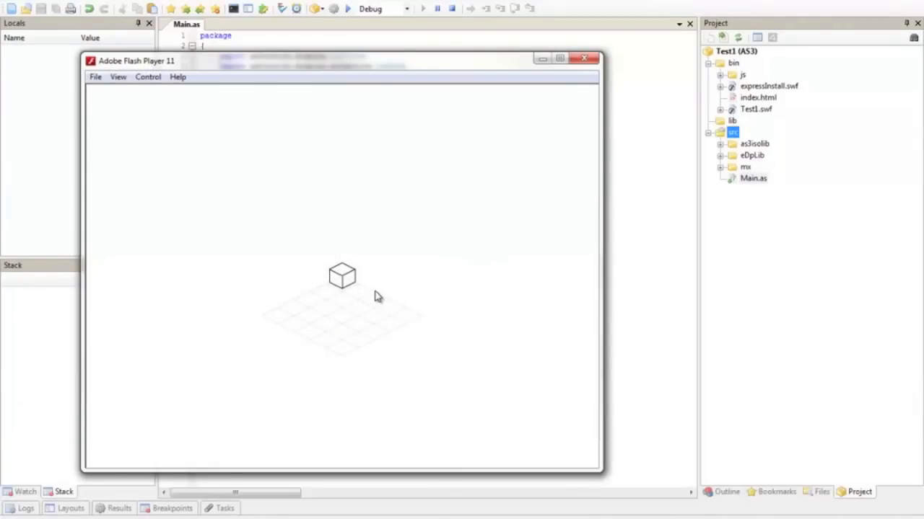
mouse_move(414, 319)
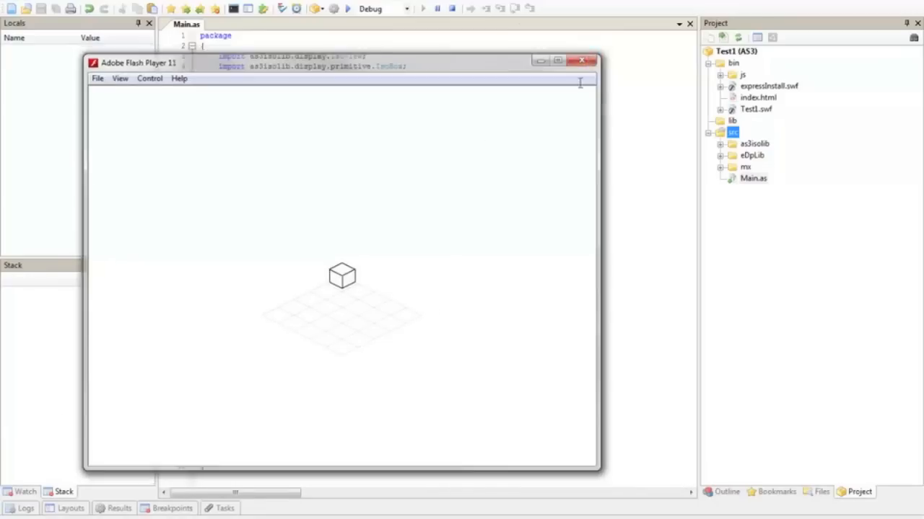
- Close the test movie window showing the box at the origin
left_click(581, 60)
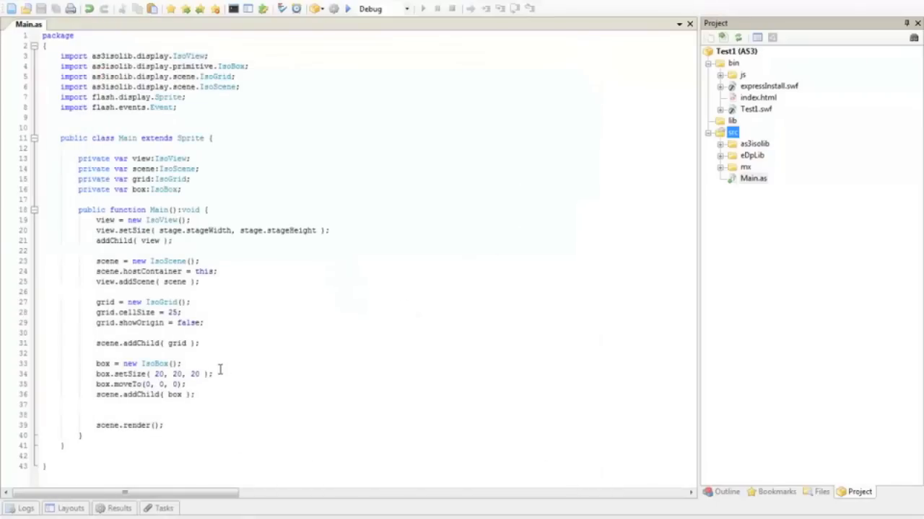
- Change grid.showOrigin from false to true and test the movie
double_click(190, 323)
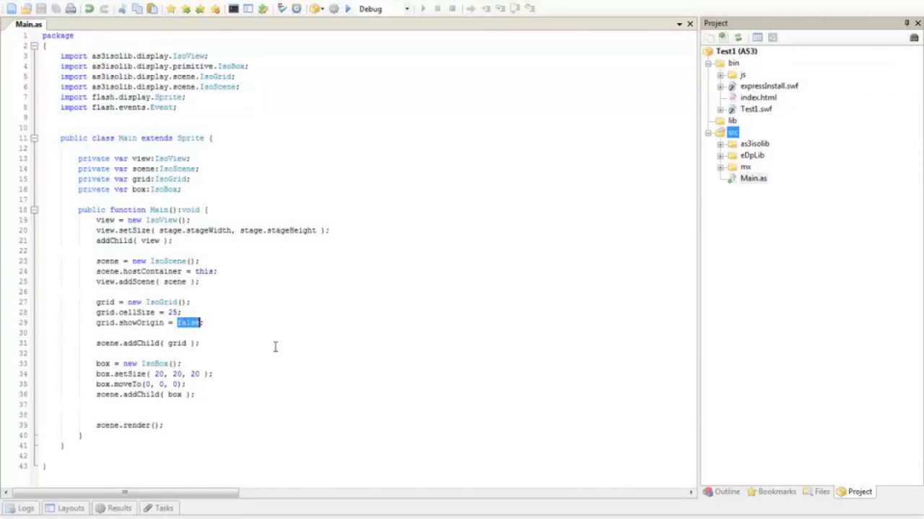
type("true")
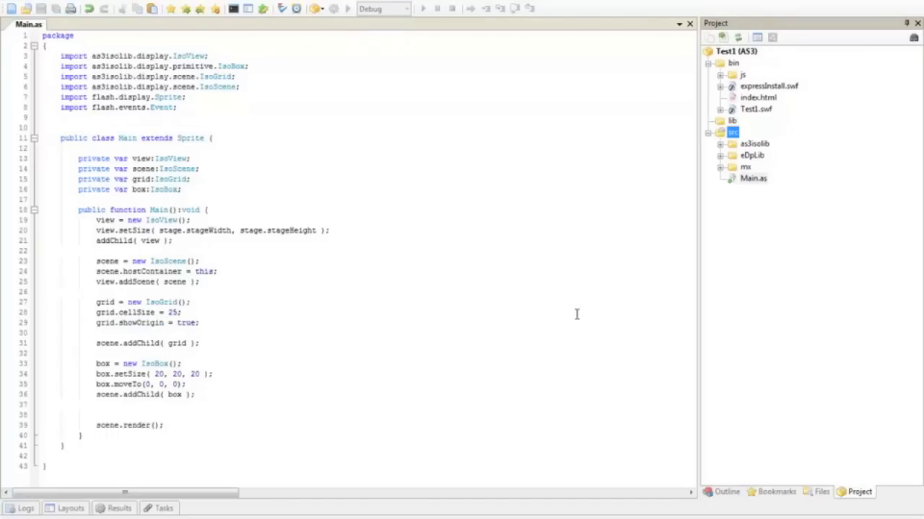
left_click(347, 8)
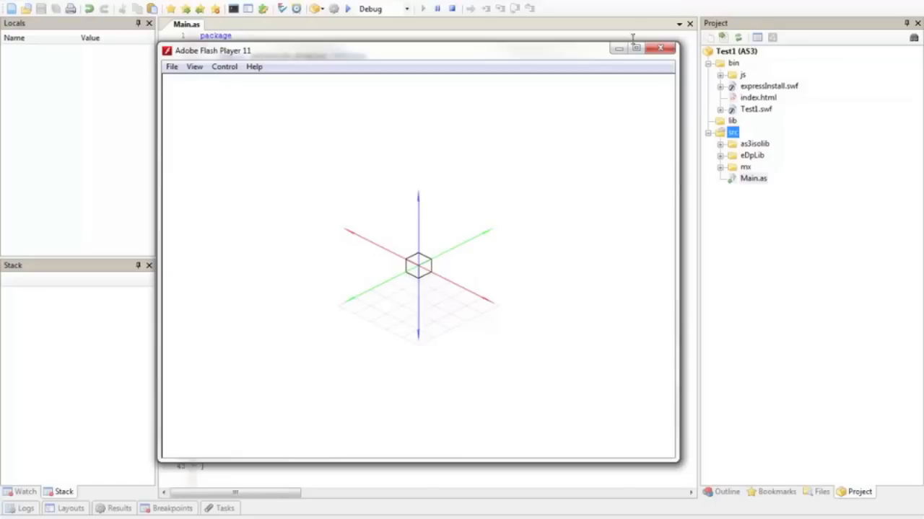
mouse_move(660, 48)
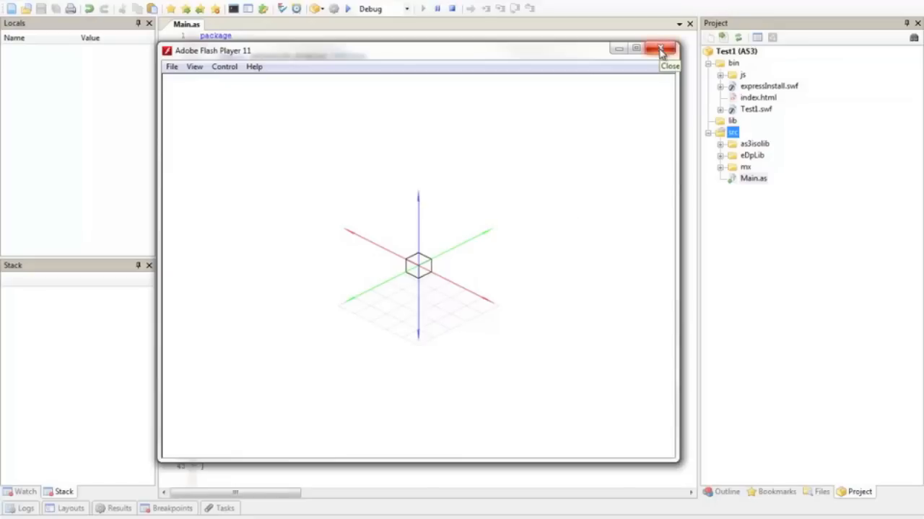